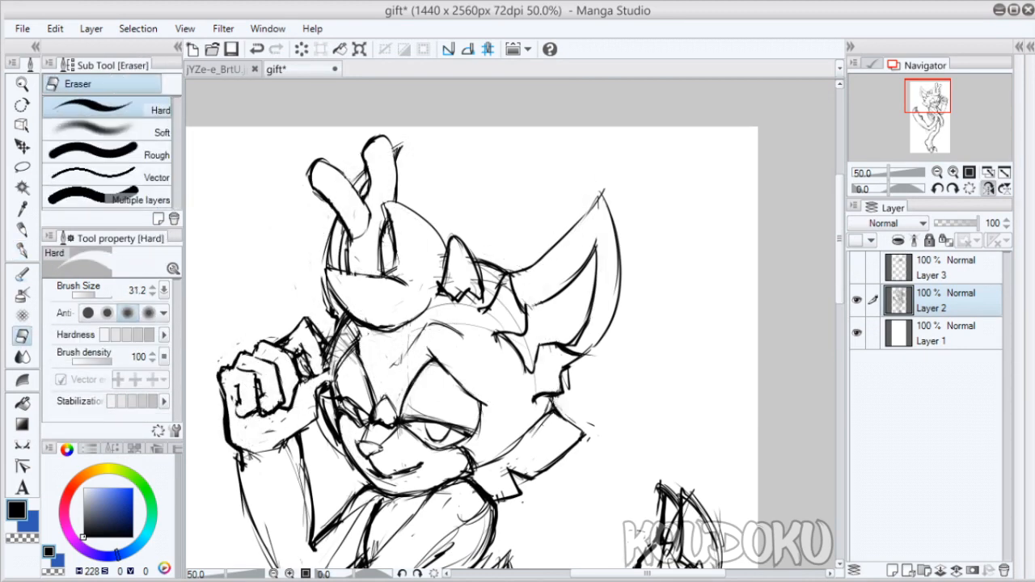
# - Scroll the Layer 3 canvas while rotating the lasso-selected star beside the first
pyautogui.scroll(-3)
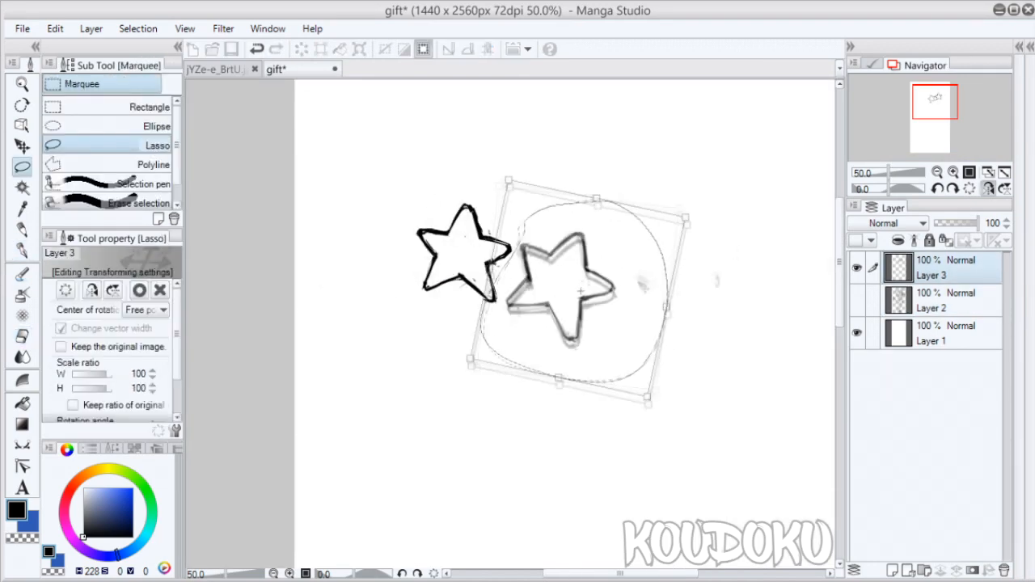
pyautogui.click(219, 68)
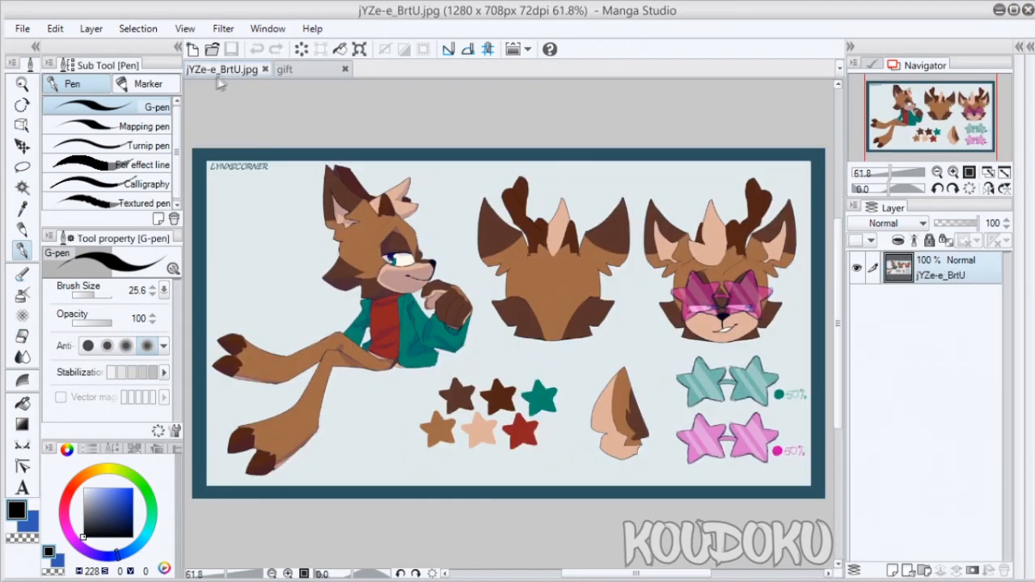
pyautogui.click(285, 68)
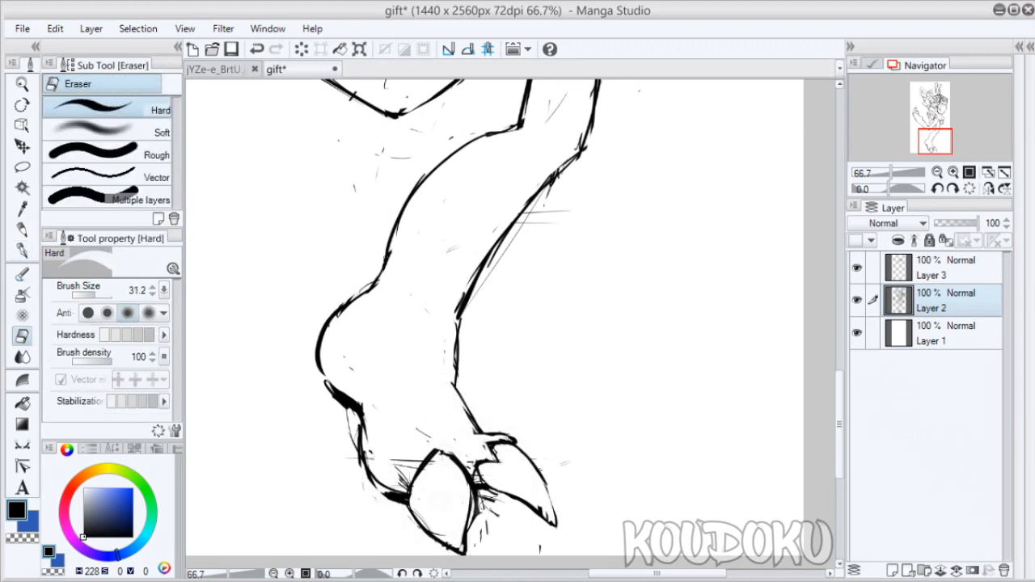
# - Switch between the reference sheet and drawing tabs while tracing head, antlers and star glasses
pyautogui.click(218, 69)
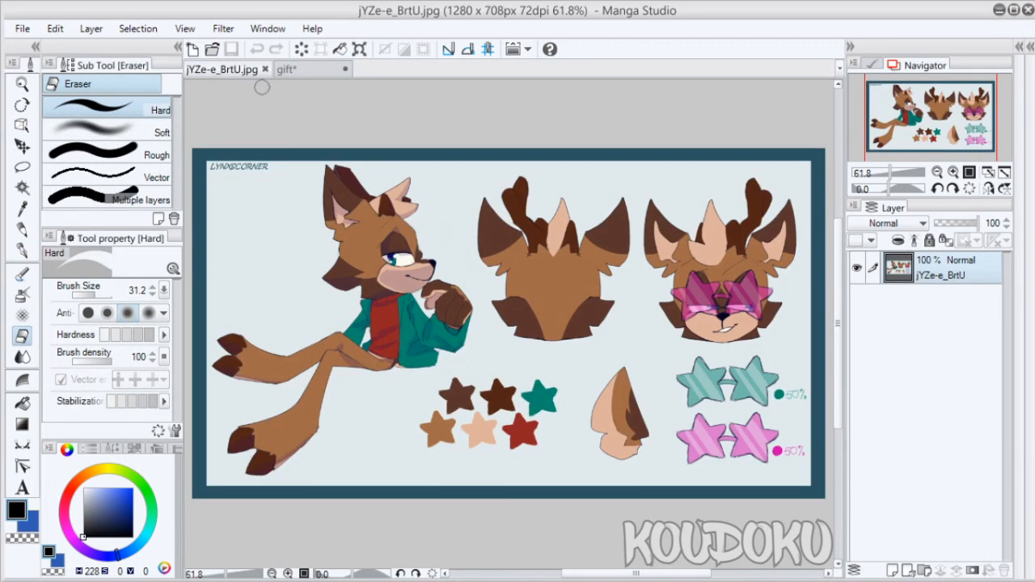
pyautogui.click(283, 69)
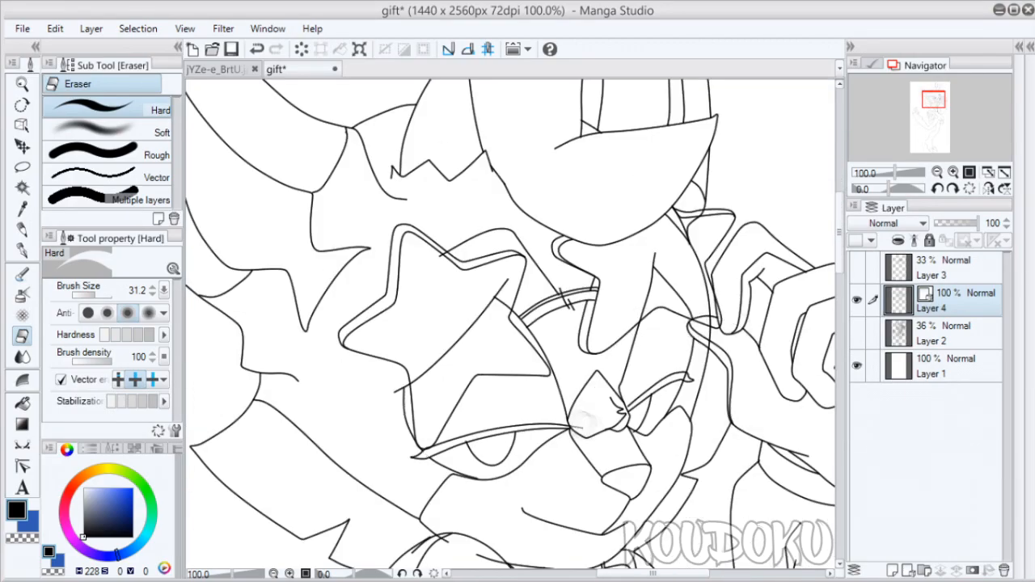
pyautogui.click(219, 68)
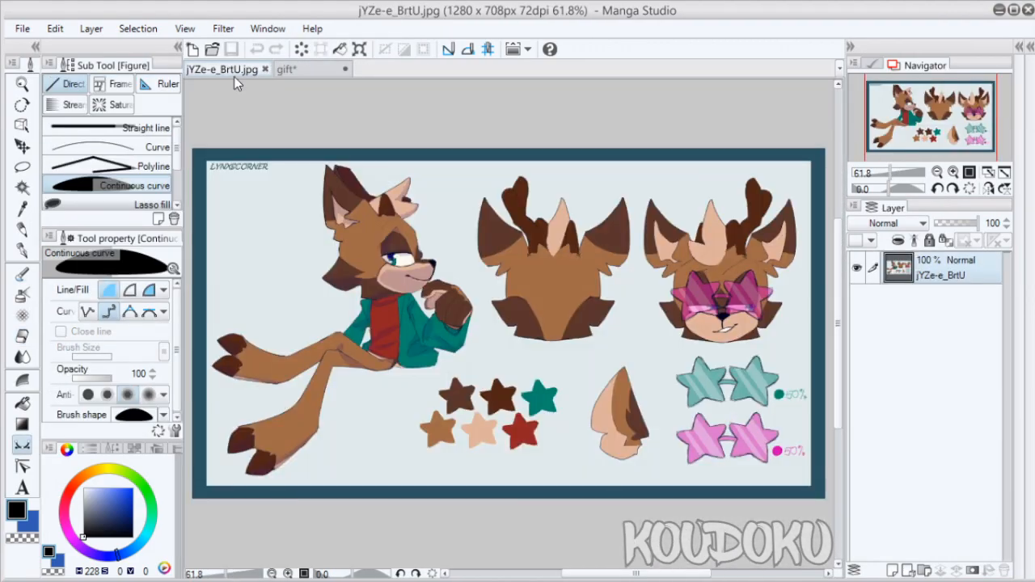
pyautogui.click(287, 69)
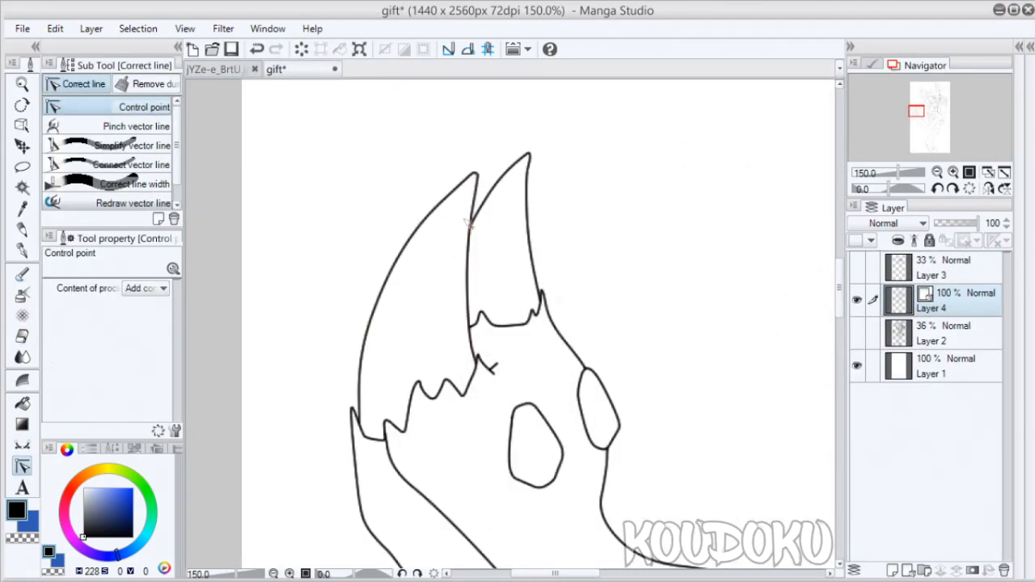